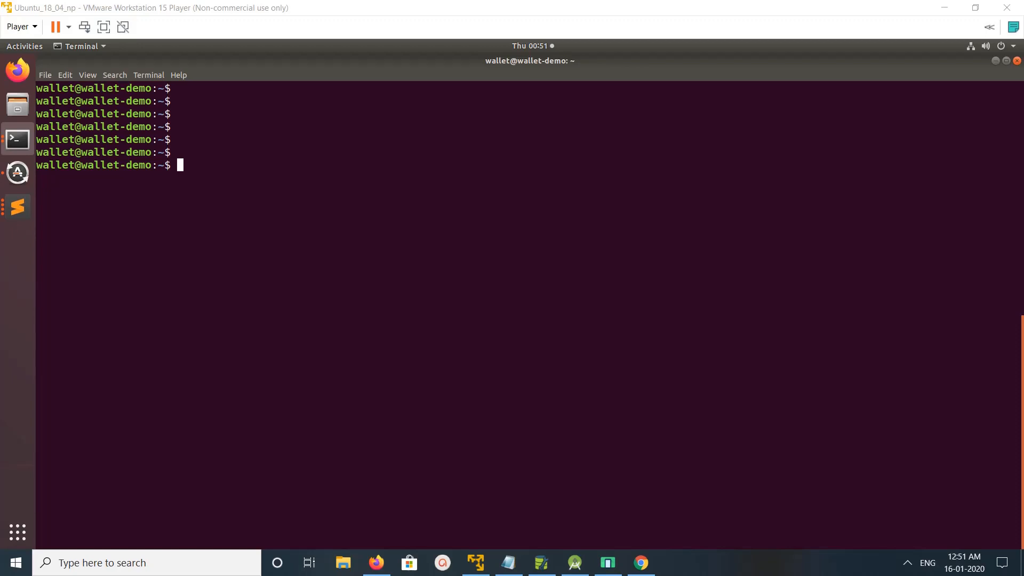
List the home folder's demo, dummy, go folders and go1.13 tarball, highlighting 'demo'.
key(Return)
text(ls)
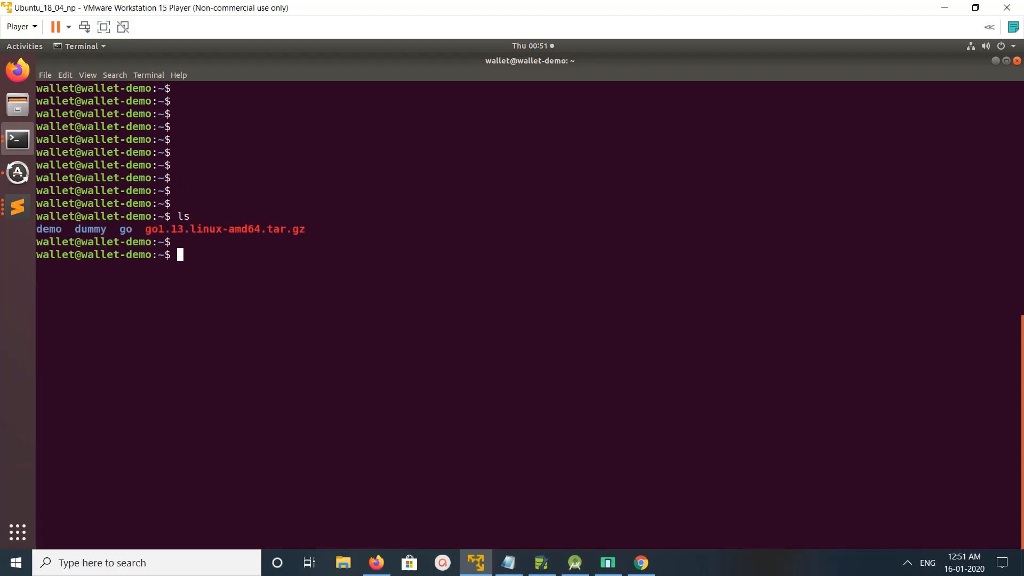
key(Return)
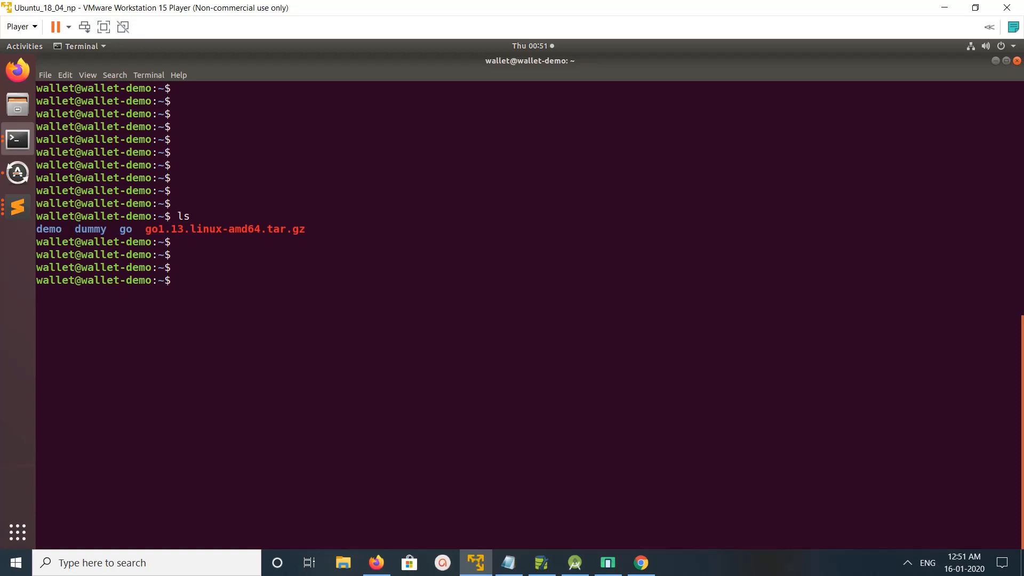
double_click(125, 229)
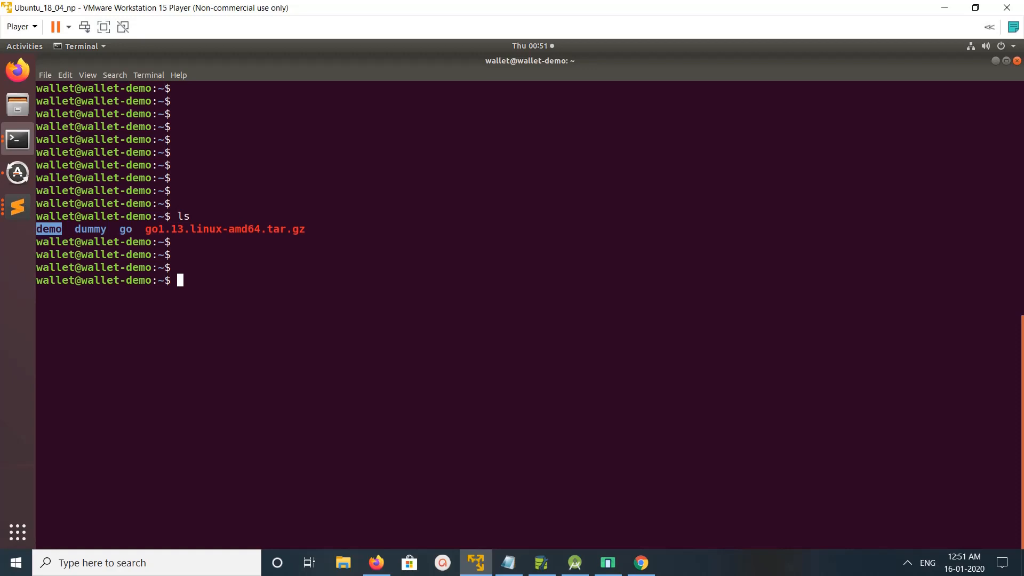
key(Return)
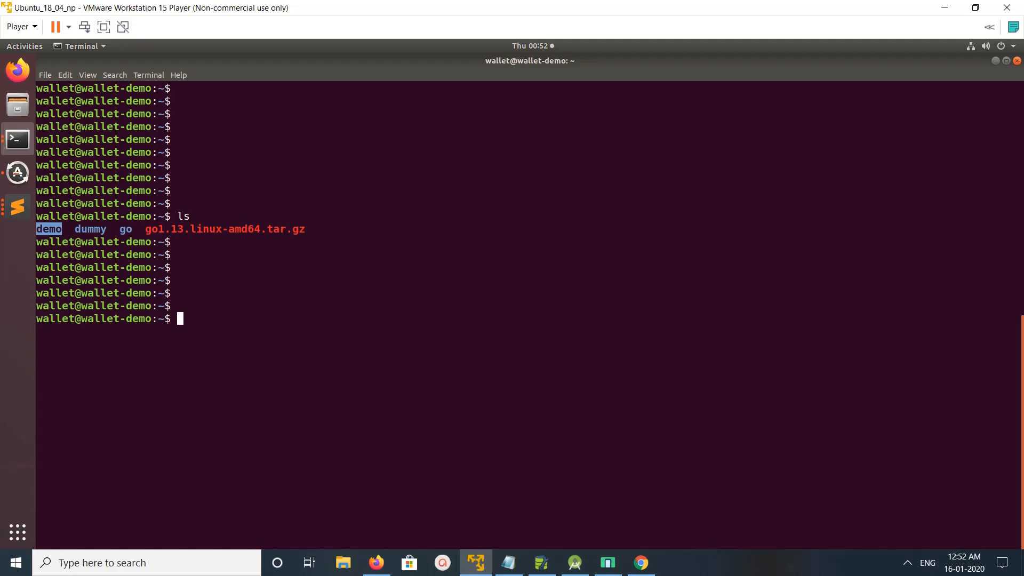
Open ~/.profile in Vim with 'vim ~/.profile'.
text(vim ~)
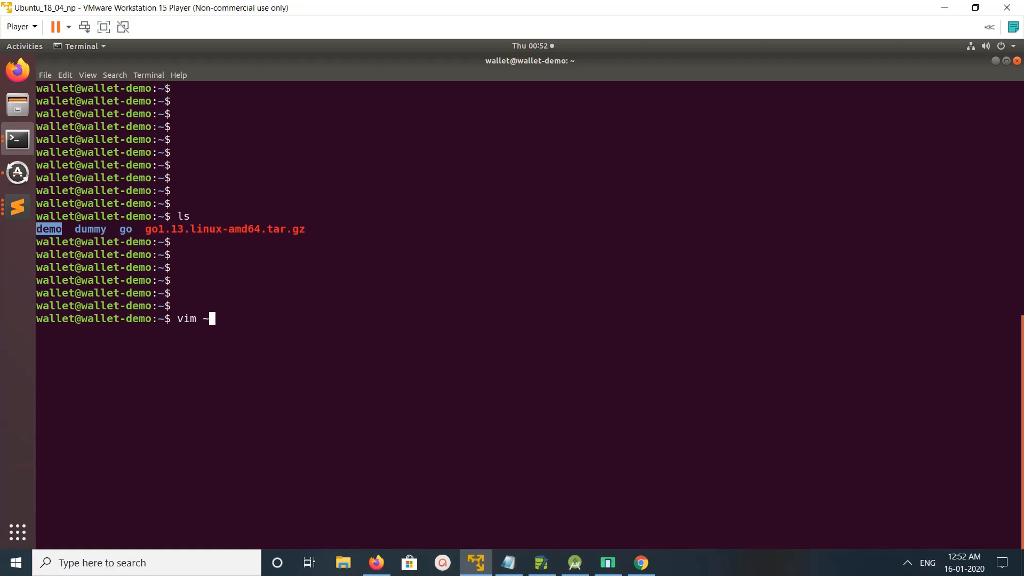
text(/.pro)
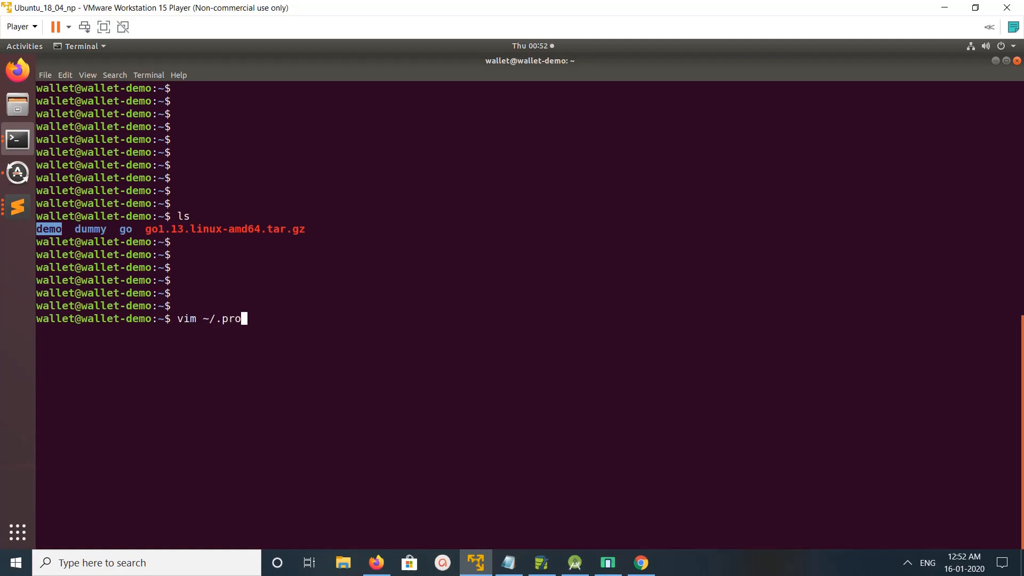
text(file)
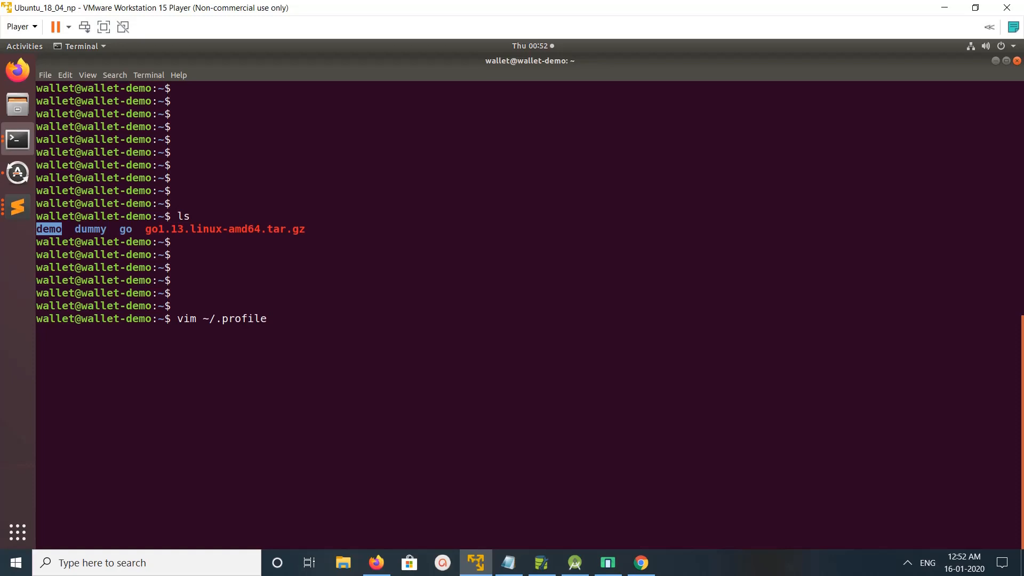
key(Return)
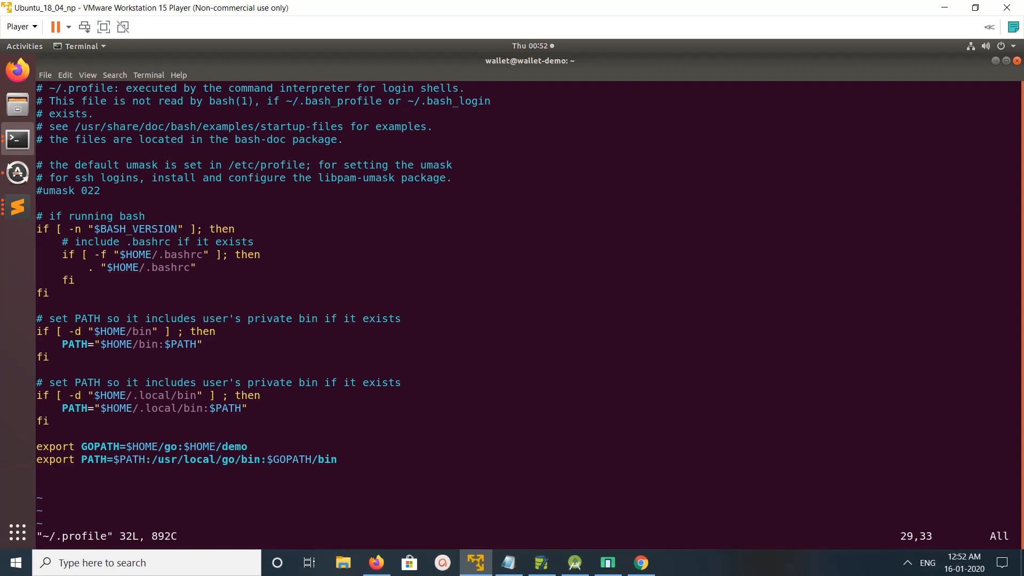
Highlight the demo path in the export GOPATH line, then quit Vim without changes.
double_click(169, 446)
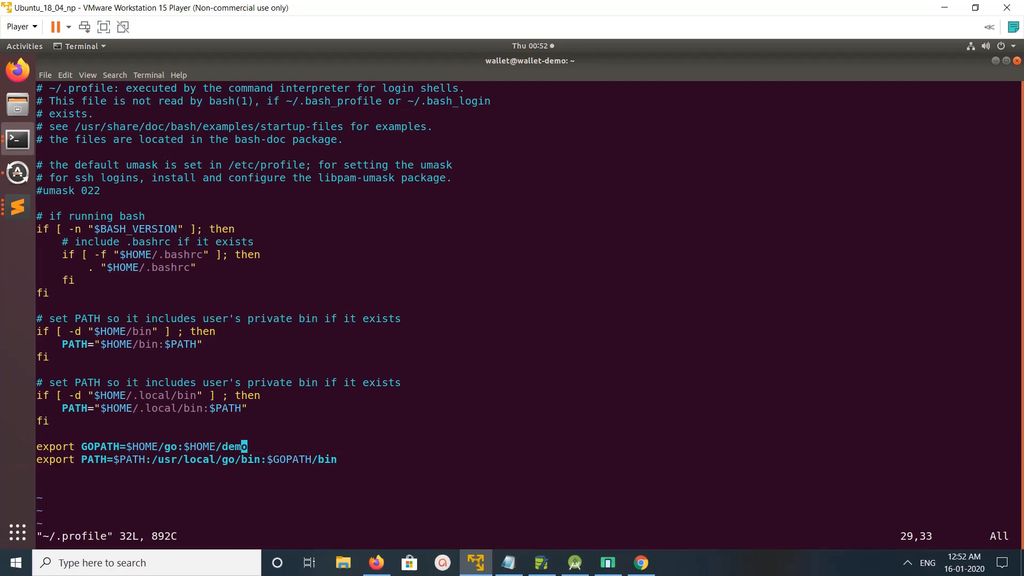
key(:)
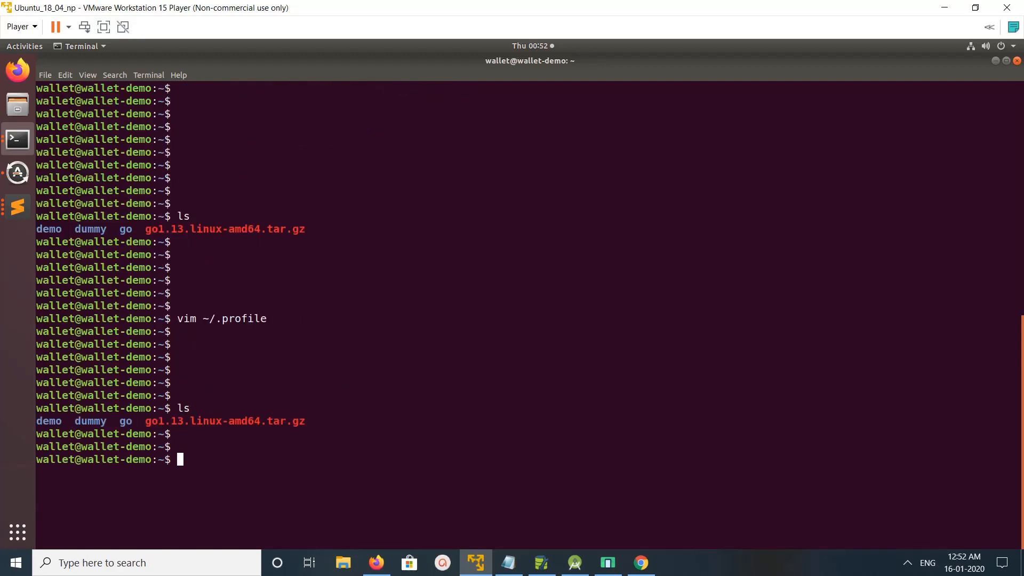
List demo/ and go/src/, showing github.com in each, and highlight the 'go' folder name.
text(ls demo/)
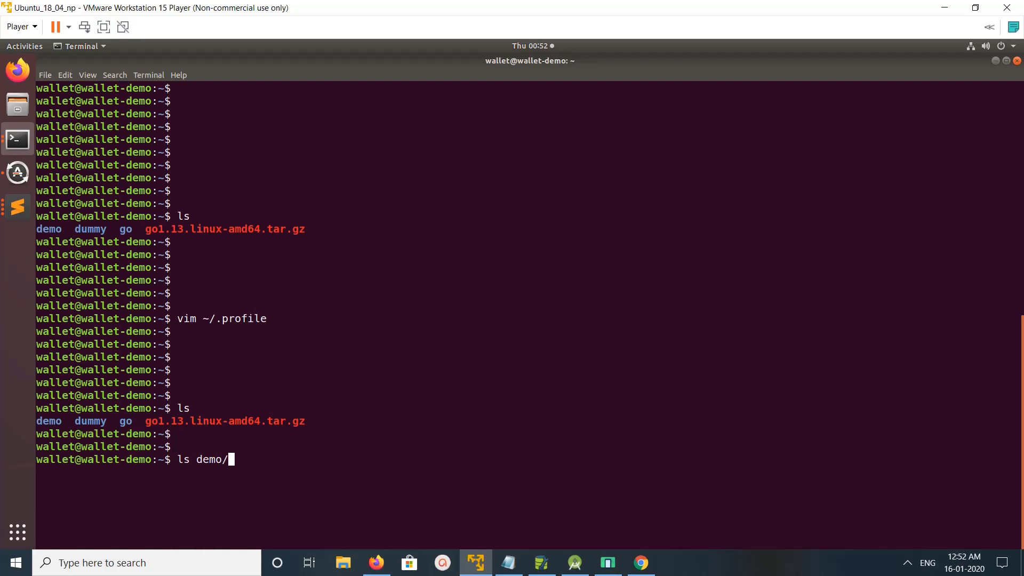
key(Return)
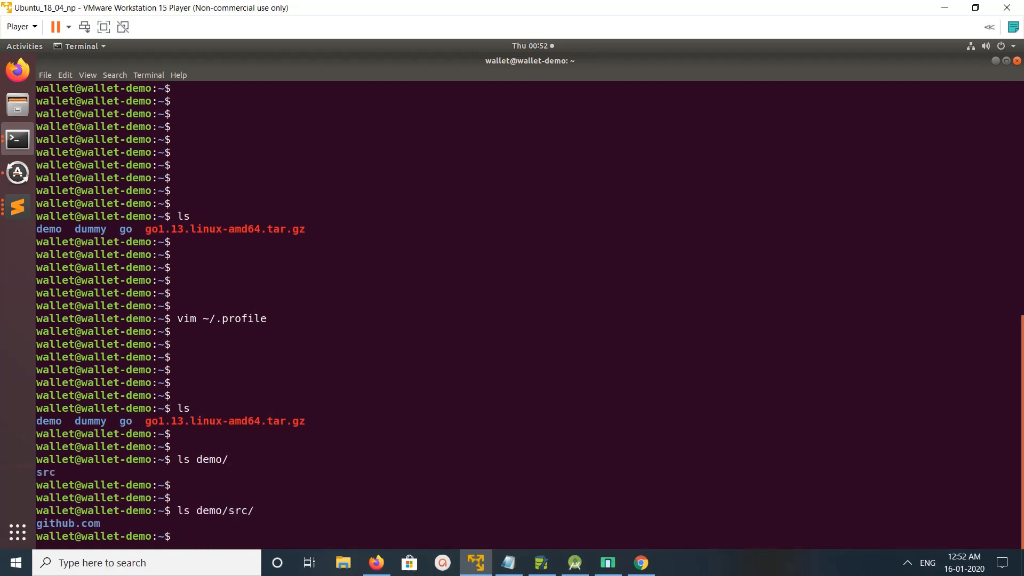
text(ls)
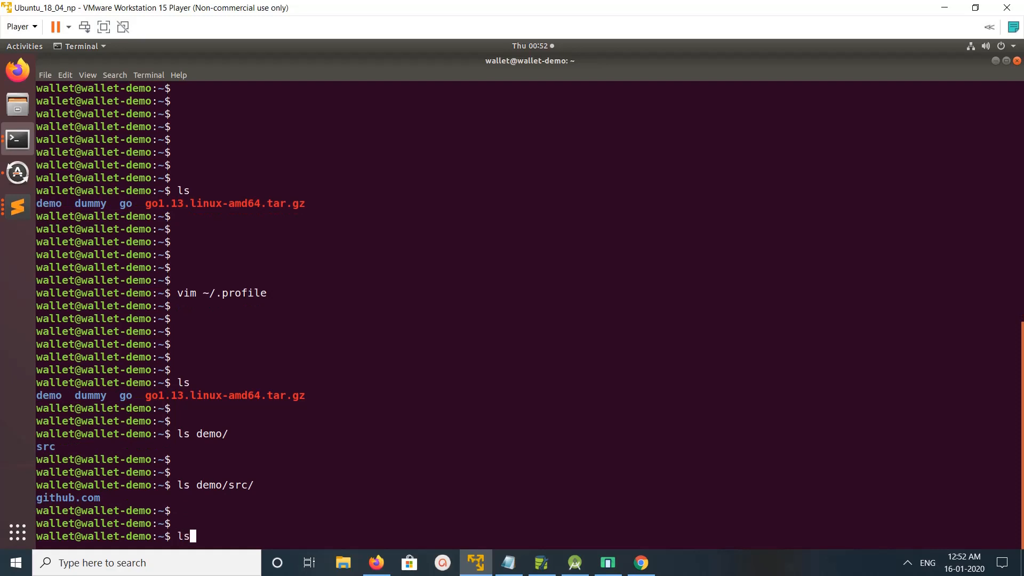
text(go)
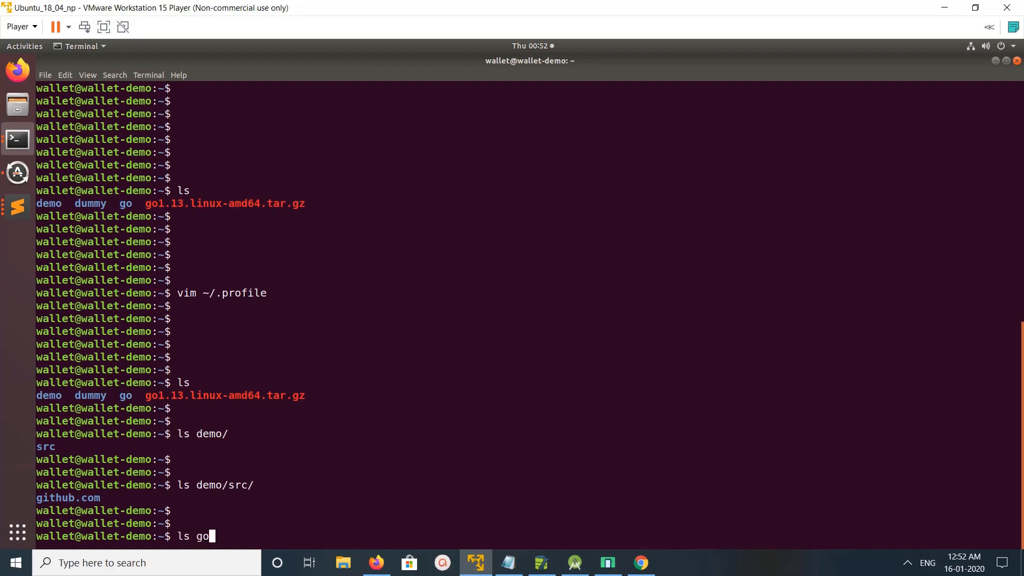
text(/src/github.com/)
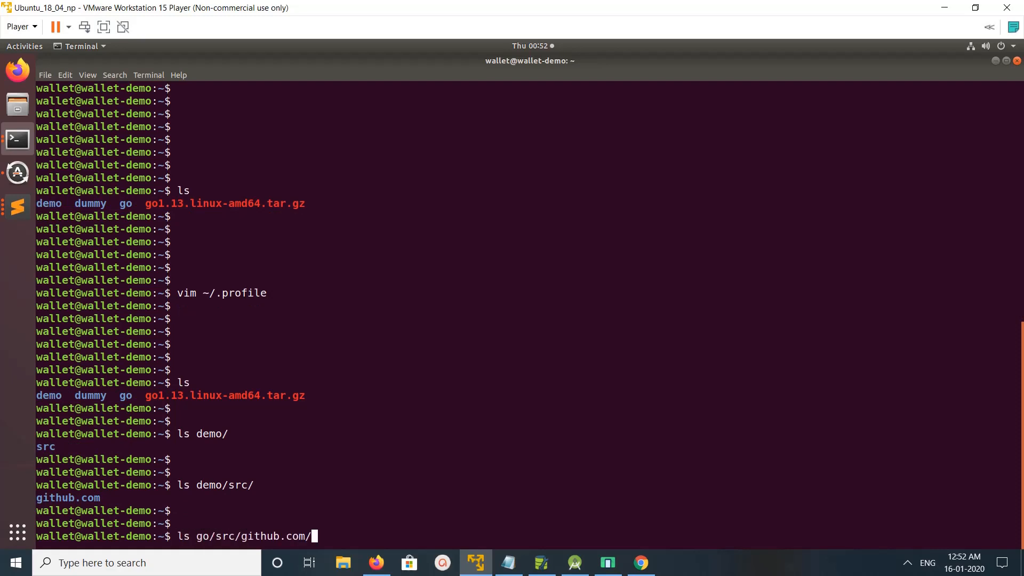
key(BackSpace)
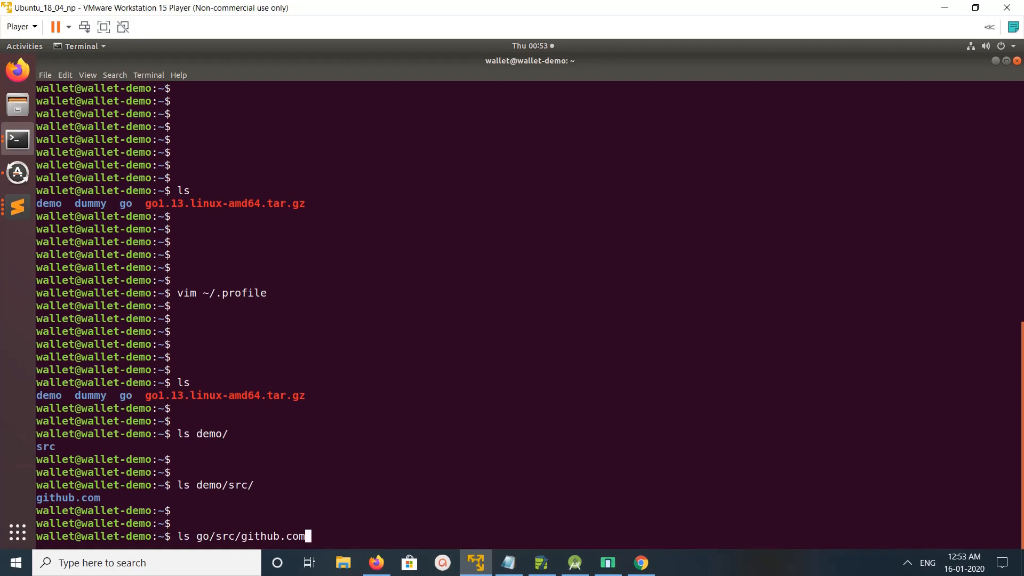
key(Backspace)
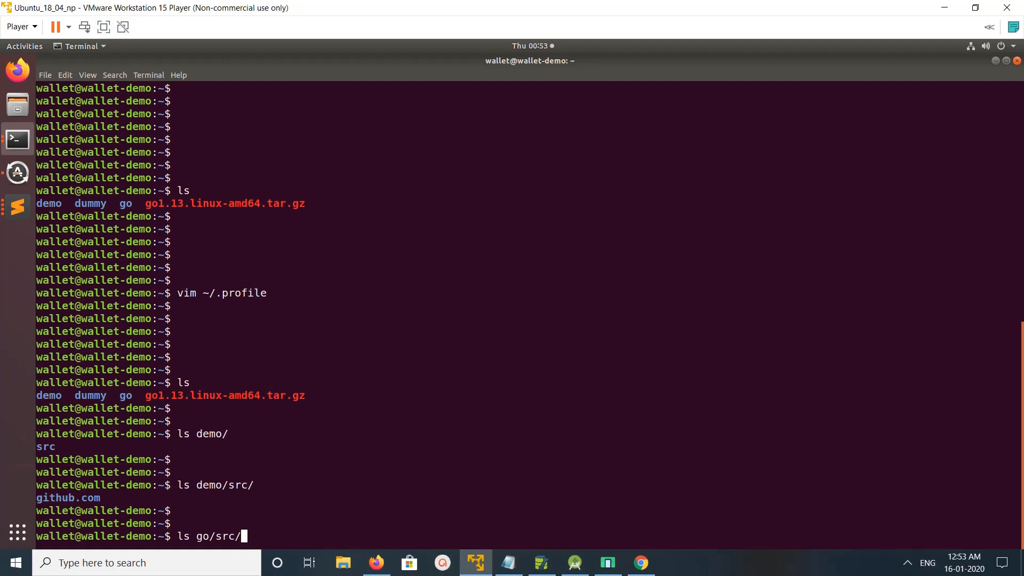
key(Return)
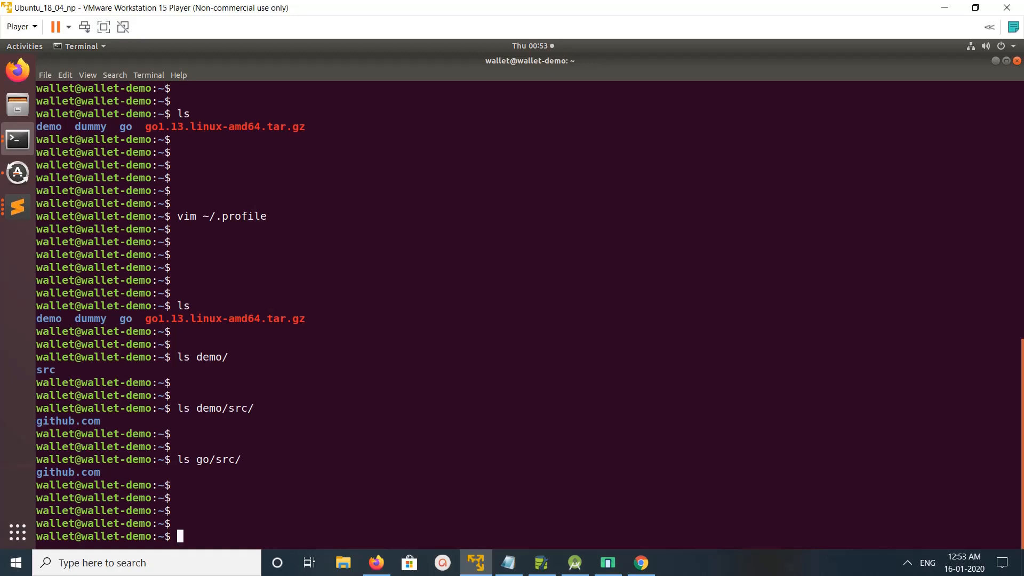
double_click(125, 318)
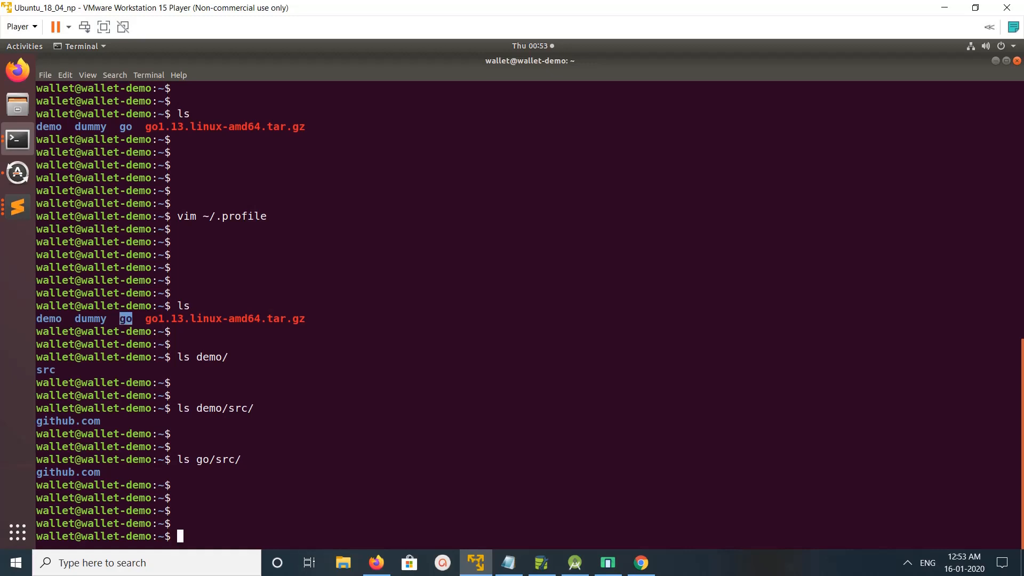